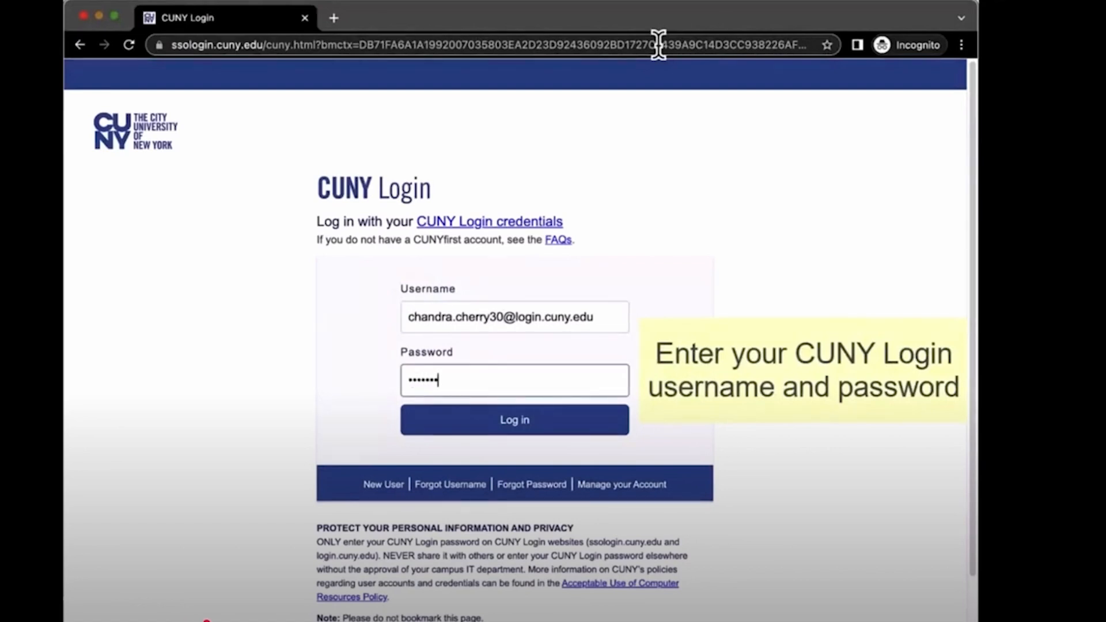
- Log in with the entered credentials and allow CUNYMFAClient access to the account
left_click(514, 419)
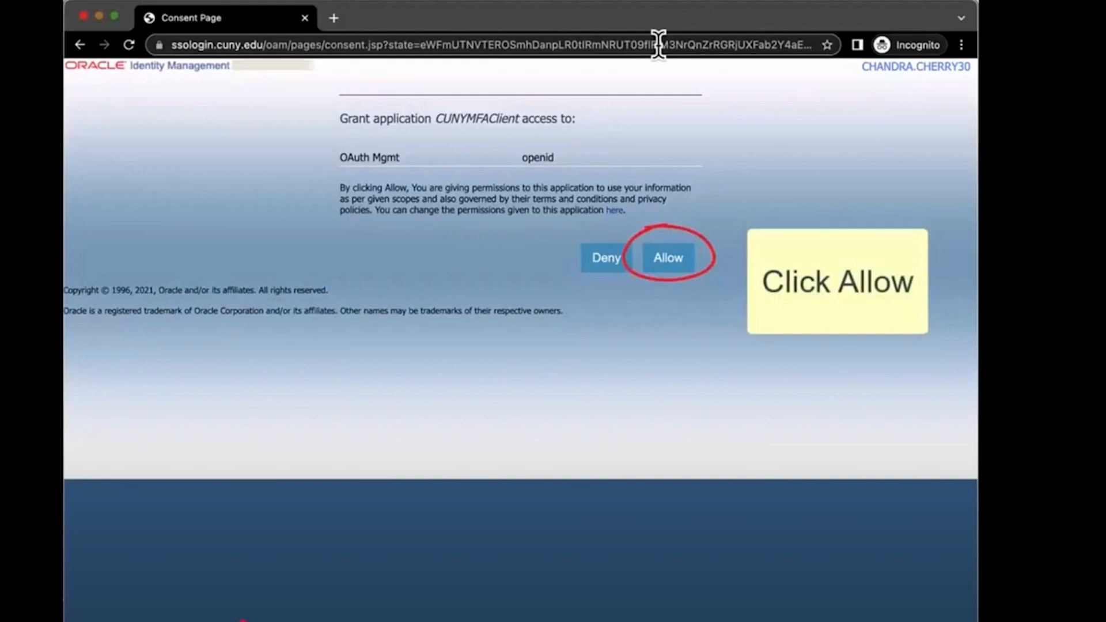
mouse_move(694, 260)
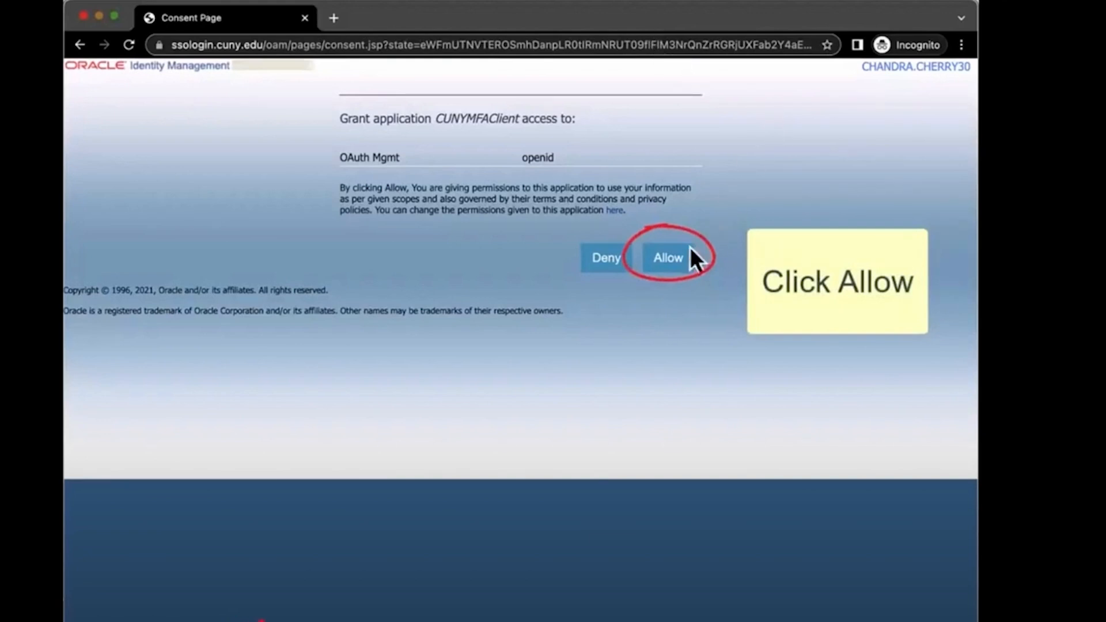
left_click(666, 257)
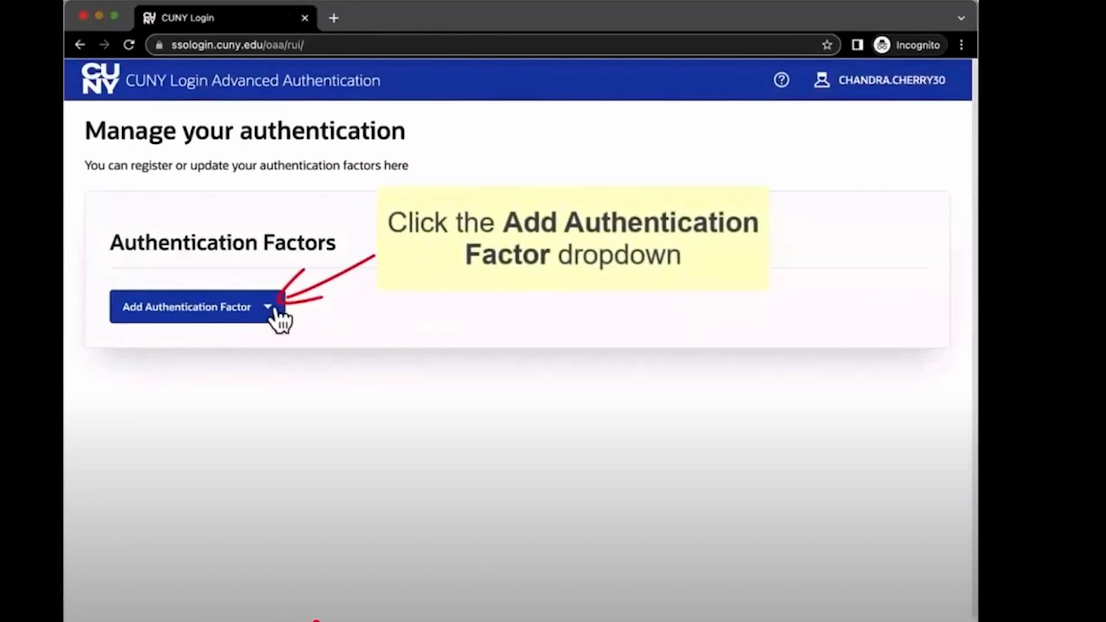
- Start a Mobile Authenticator - TOTP factor with friendly name CUNYLoginMFA
left_click(196, 306)
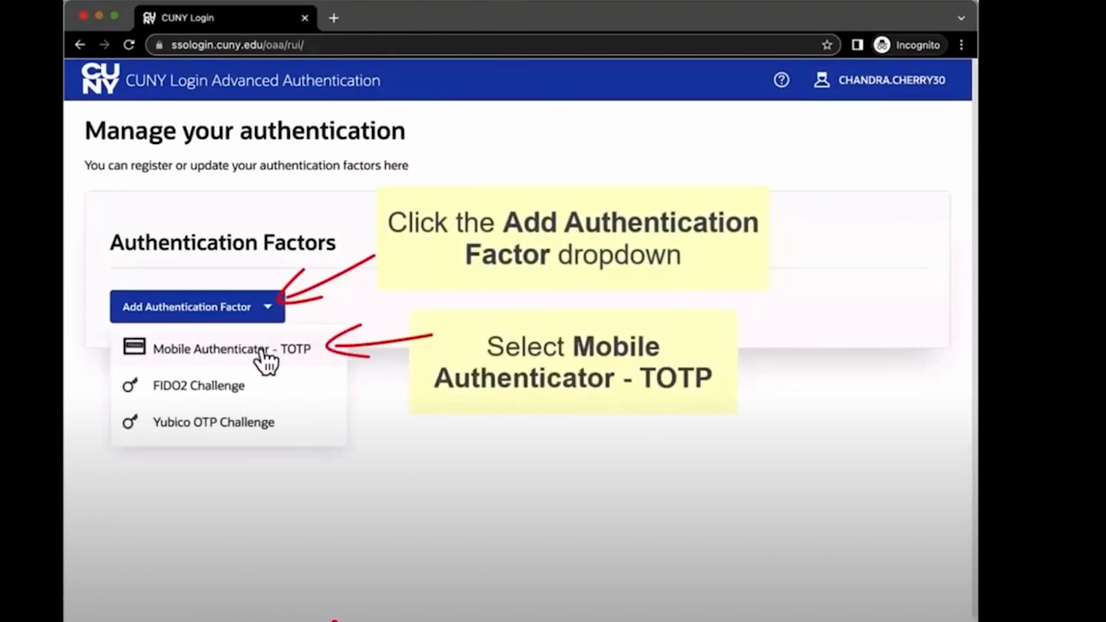
left_click(230, 349)
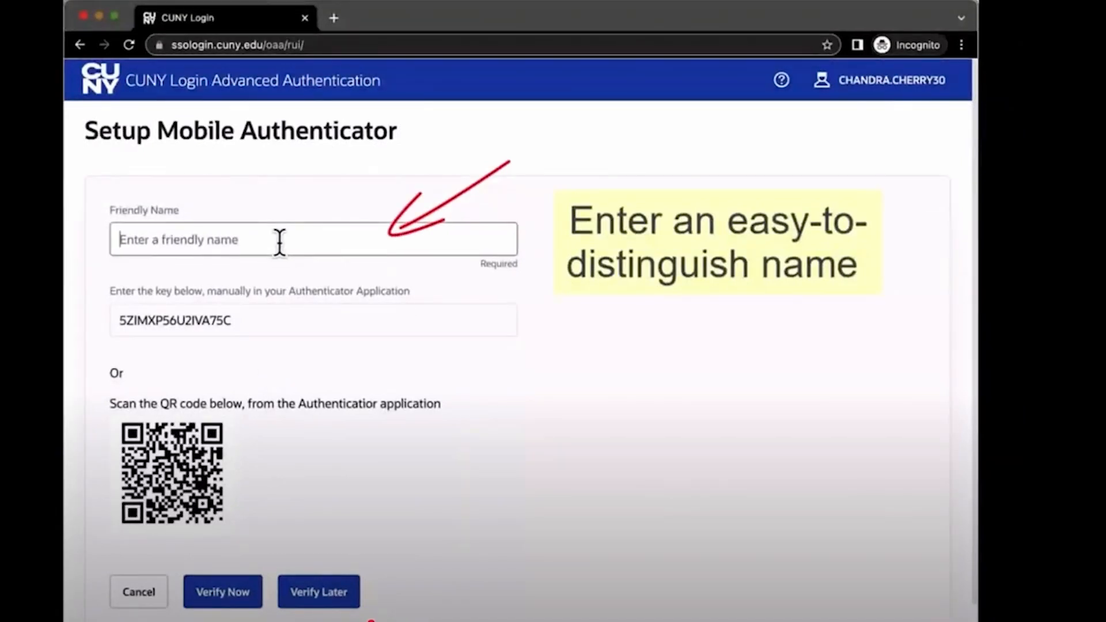
type("CUNYLogi")
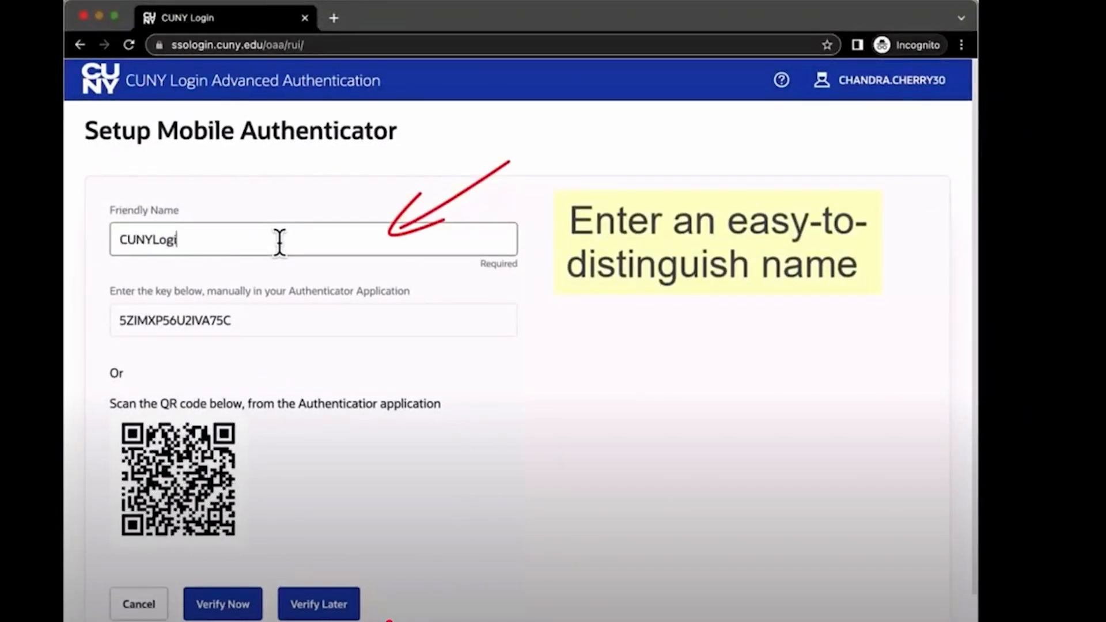
type("nMFA")
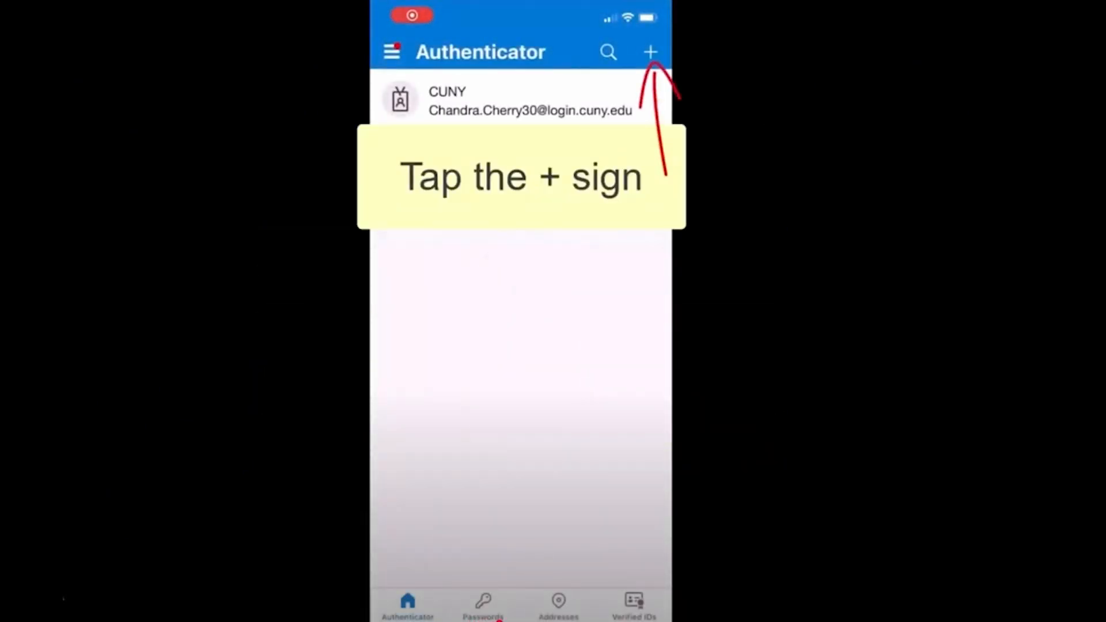
- Add the CUNY Login account as an Other account by QR scan and view its CUNYLoginMFA code
left_click(650, 51)
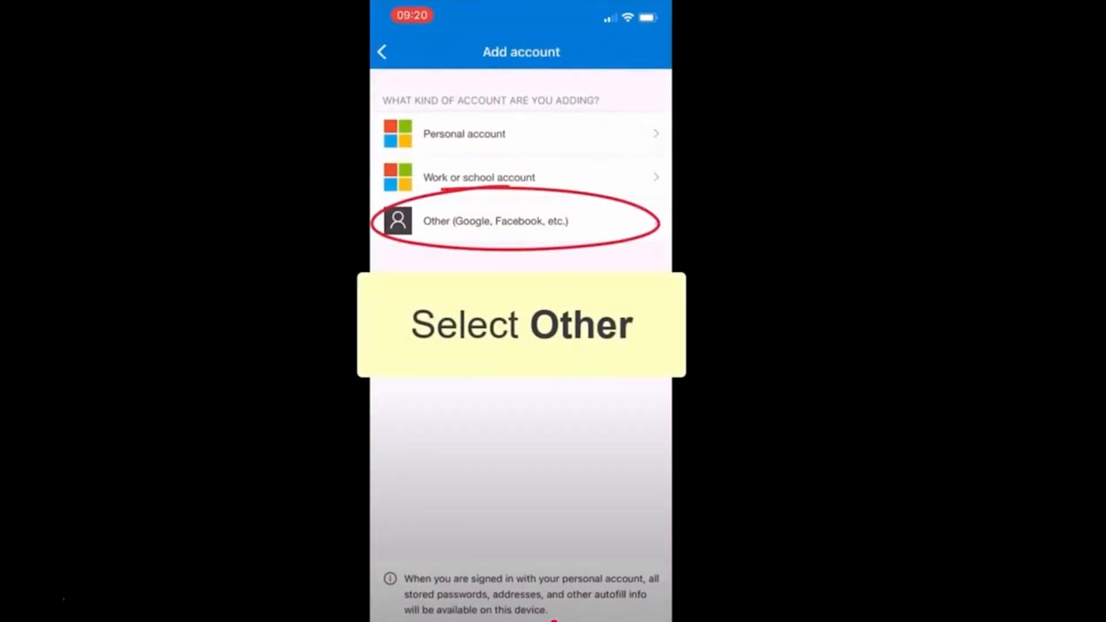
left_click(496, 221)
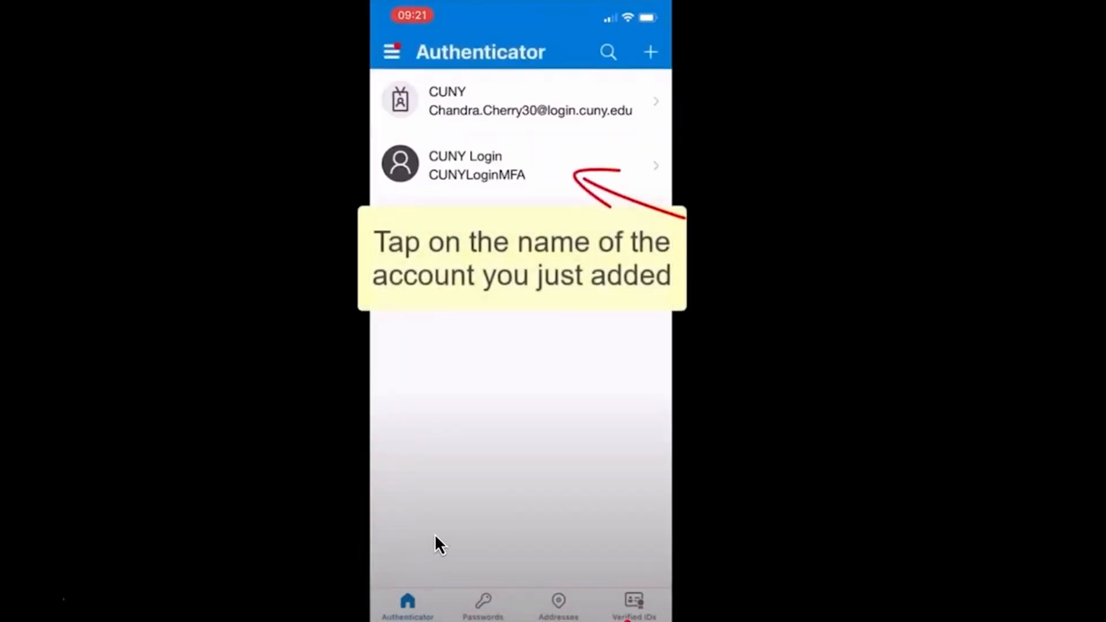
mouse_move(562, 446)
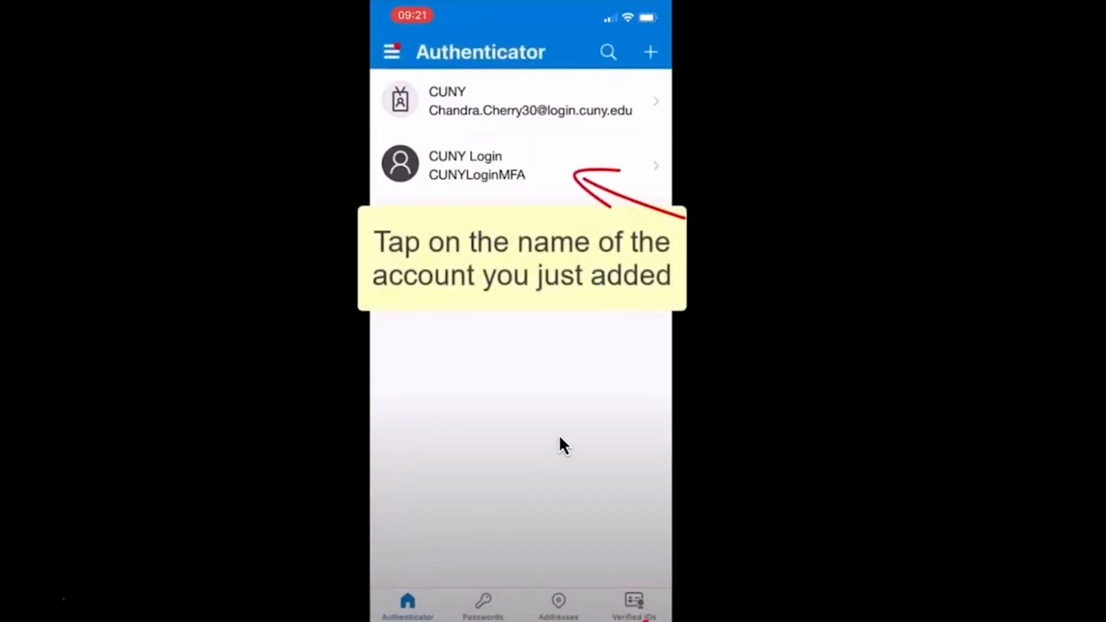
mouse_move(551, 441)
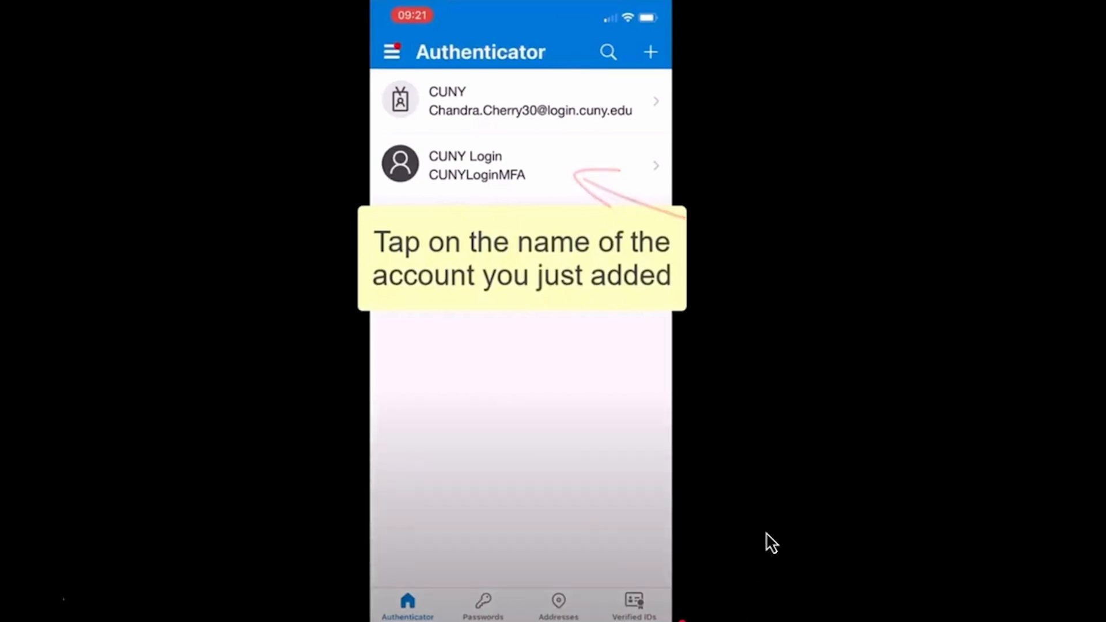
left_click(466, 166)
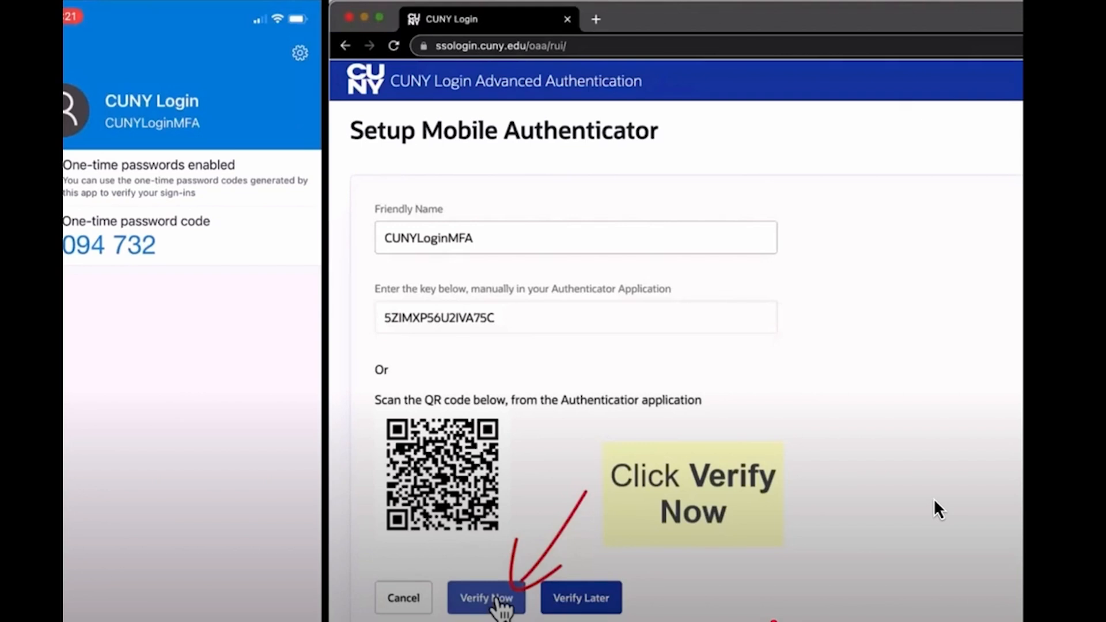
left_click(486, 597)
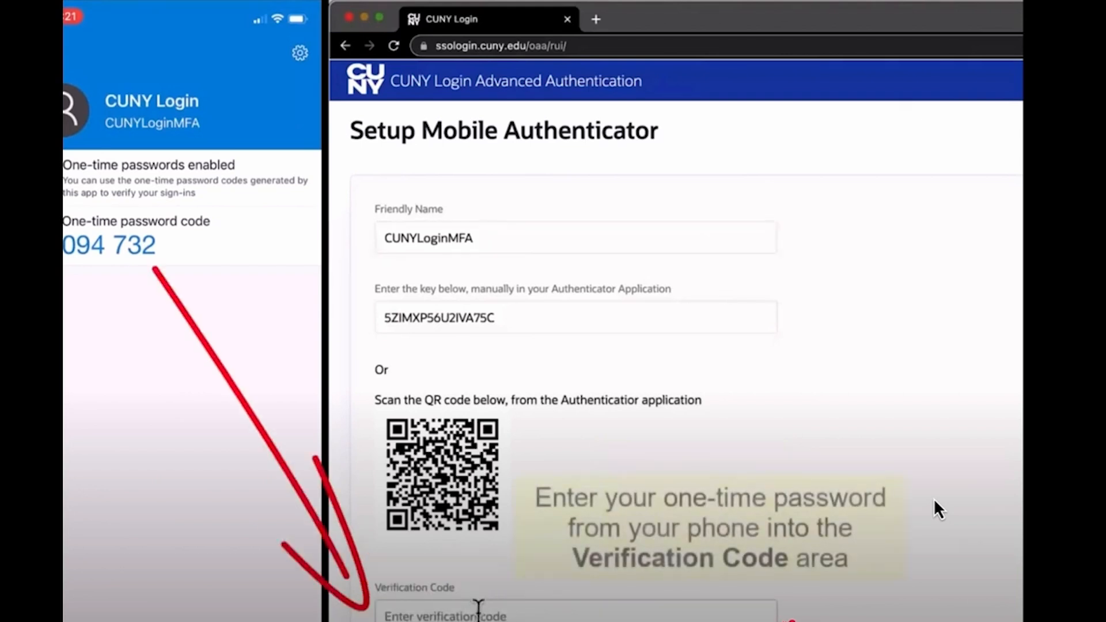
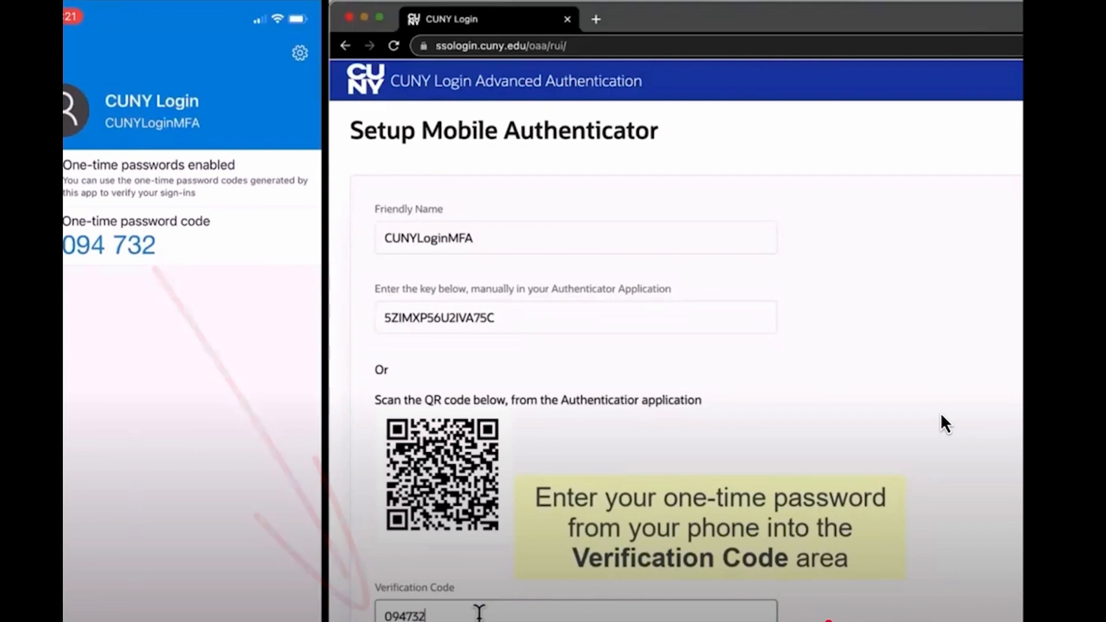
scroll("down", 3)
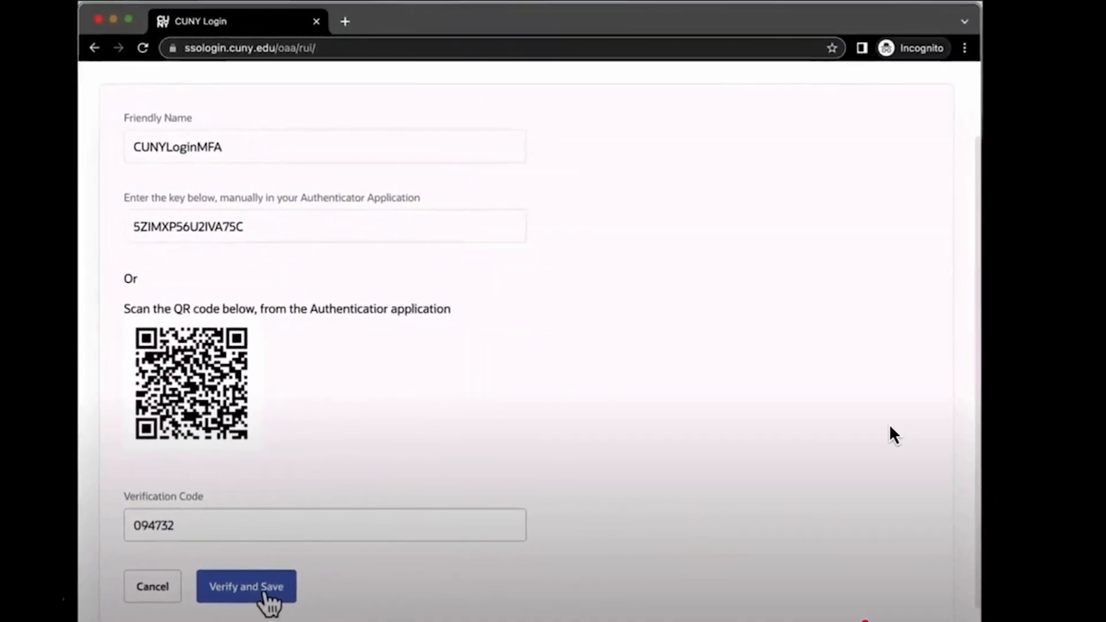
left_click(246, 586)
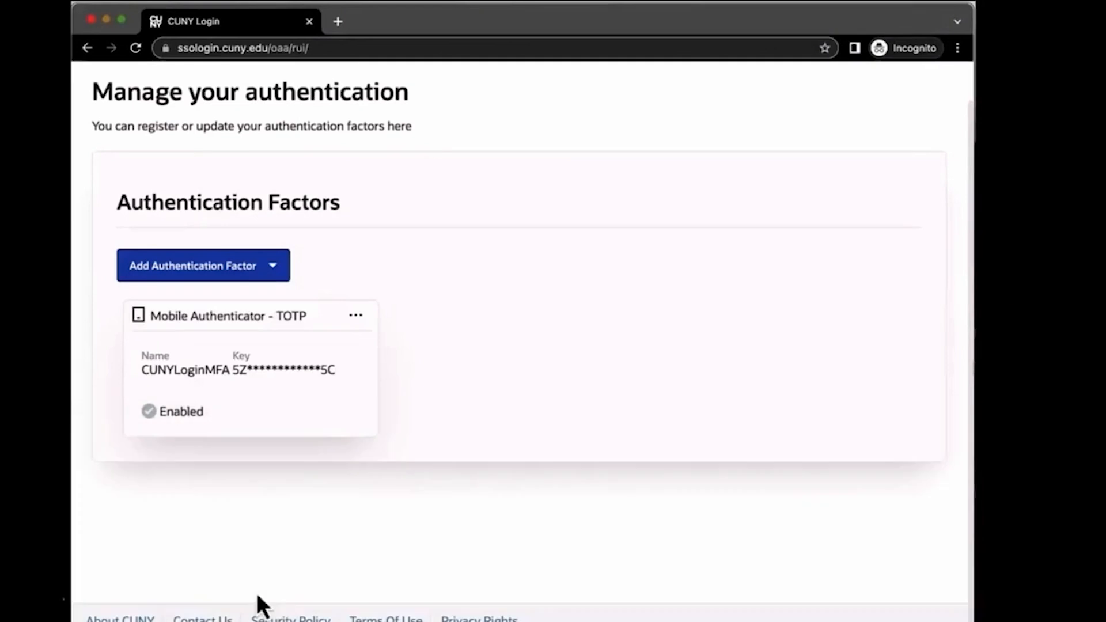